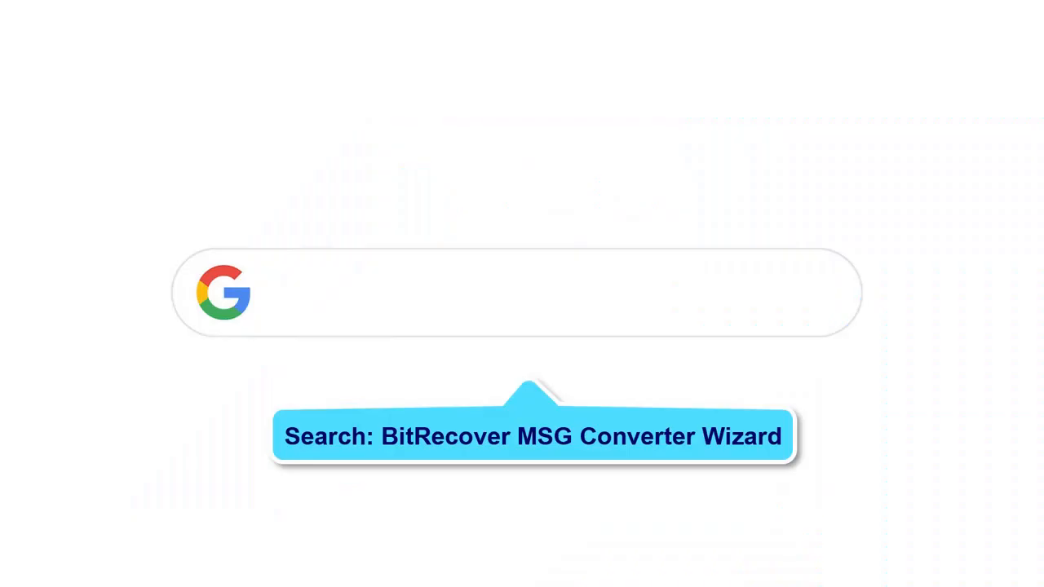
Search Google for 'BitRecover MSG Converter Wizard'.
{"action": "type", "text": "BitRecover MSG Converter Wizard"}
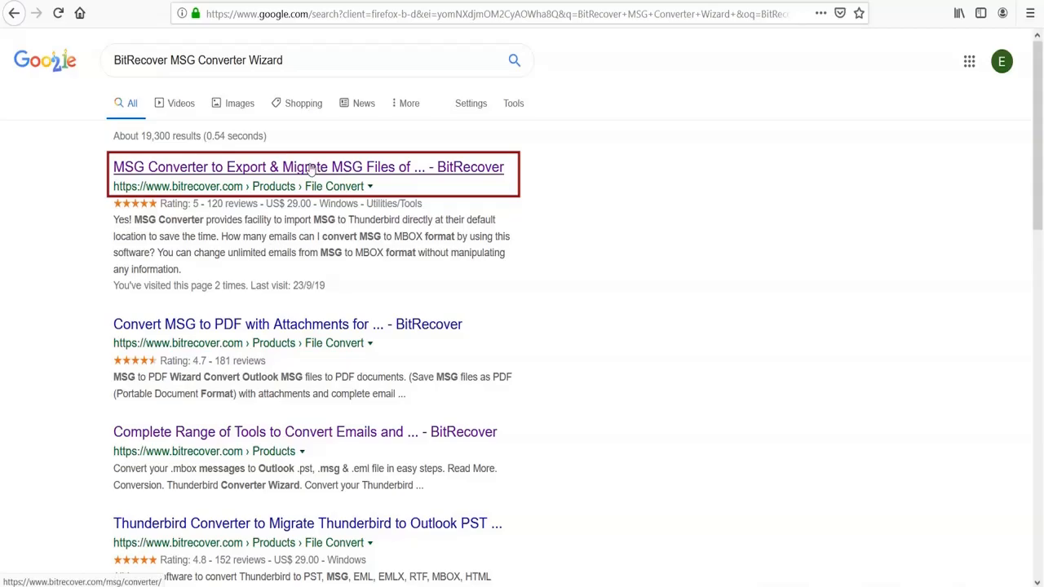
Download the MSG Converter Wizard installer from the first BitRecover result's product page.
{"action": "left_click", "coordinate": [308, 166]}
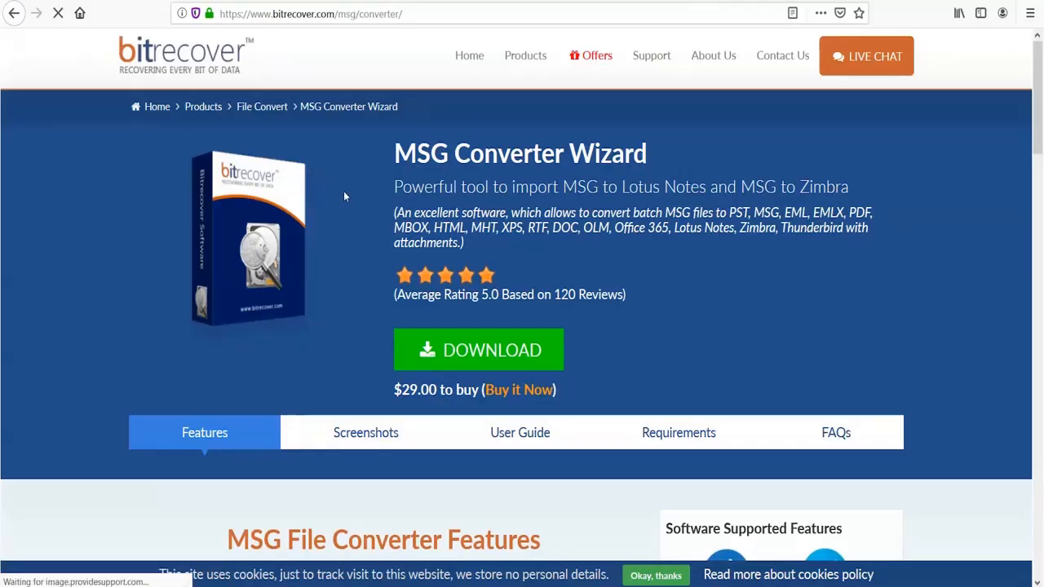
{"action": "left_click", "coordinate": [478, 349]}
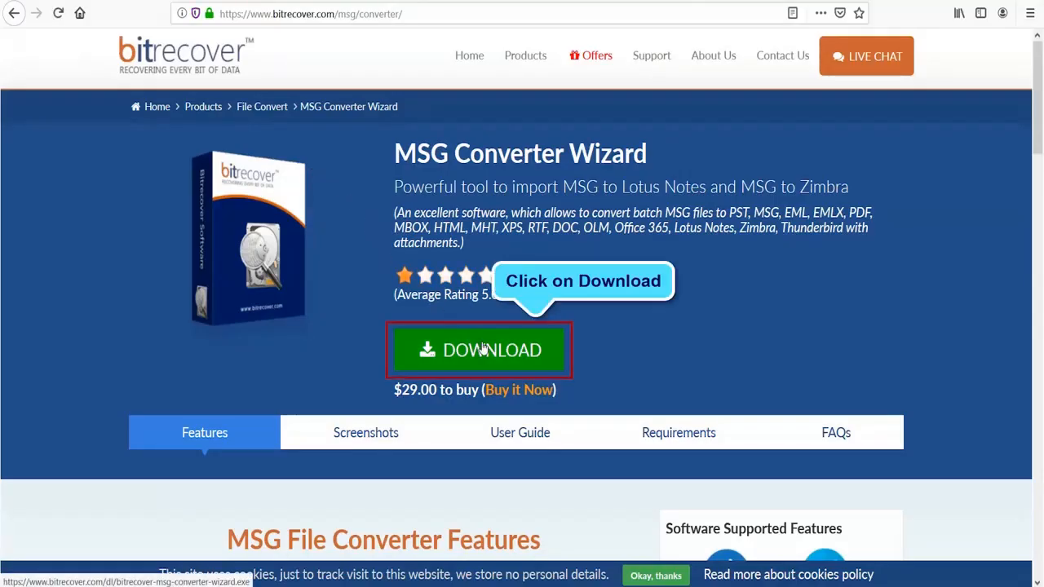
{"action": "left_click", "coordinate": [479, 349]}
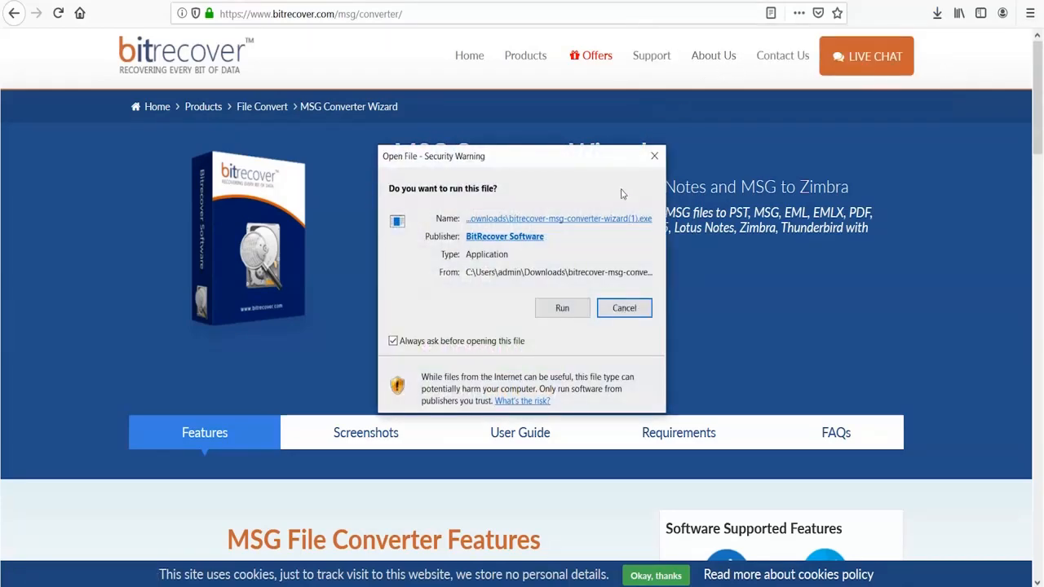
Run the installer in English and accept the license agreement.
{"action": "left_click", "coordinate": [561, 307]}
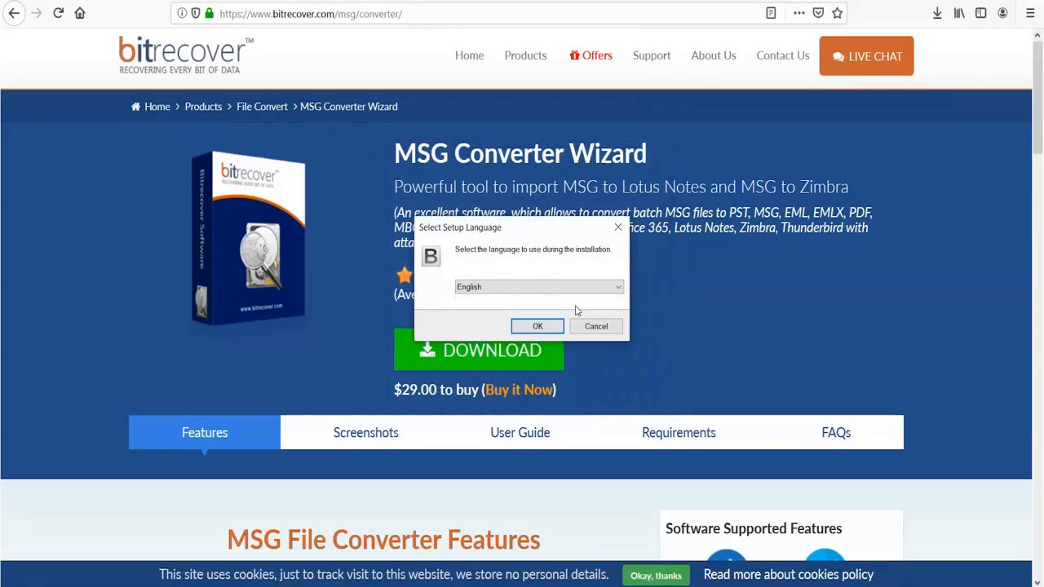
{"action": "left_click", "coordinate": [539, 326]}
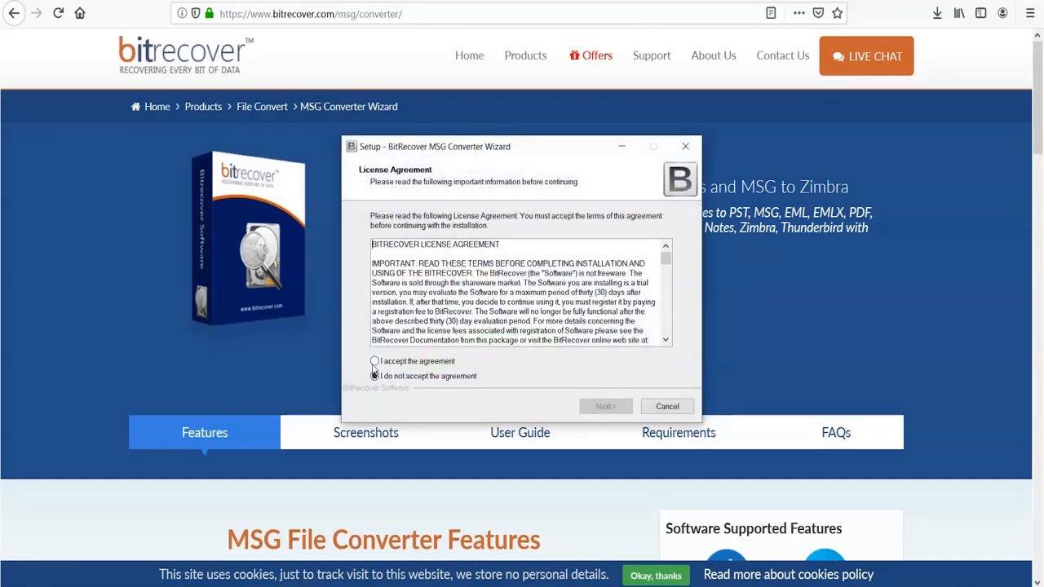
{"action": "left_click", "coordinate": [374, 362]}
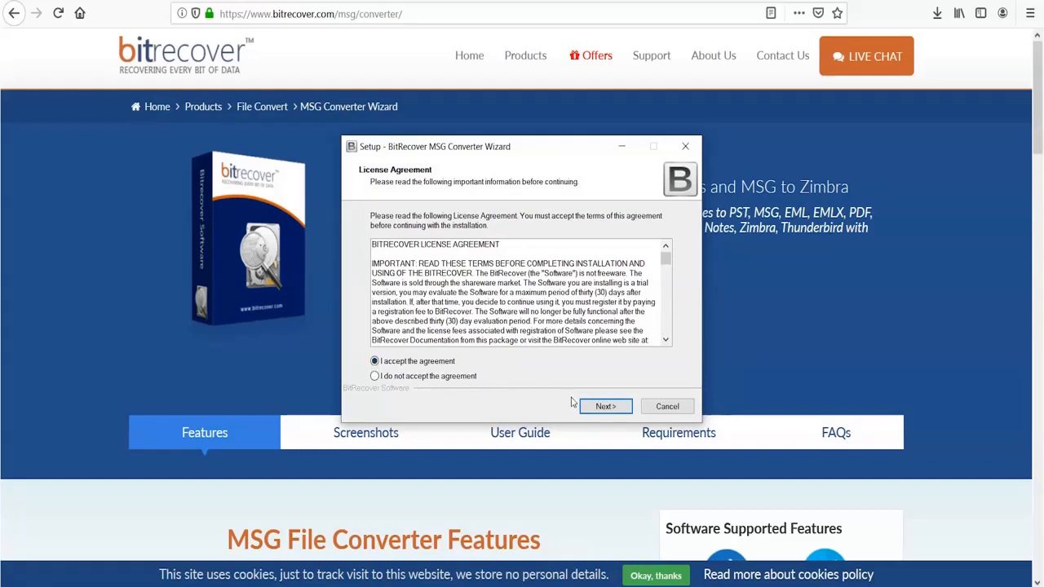
Complete setup keeping both shortcuts, then finish with Launch checked.
{"action": "left_click", "coordinate": [605, 406]}
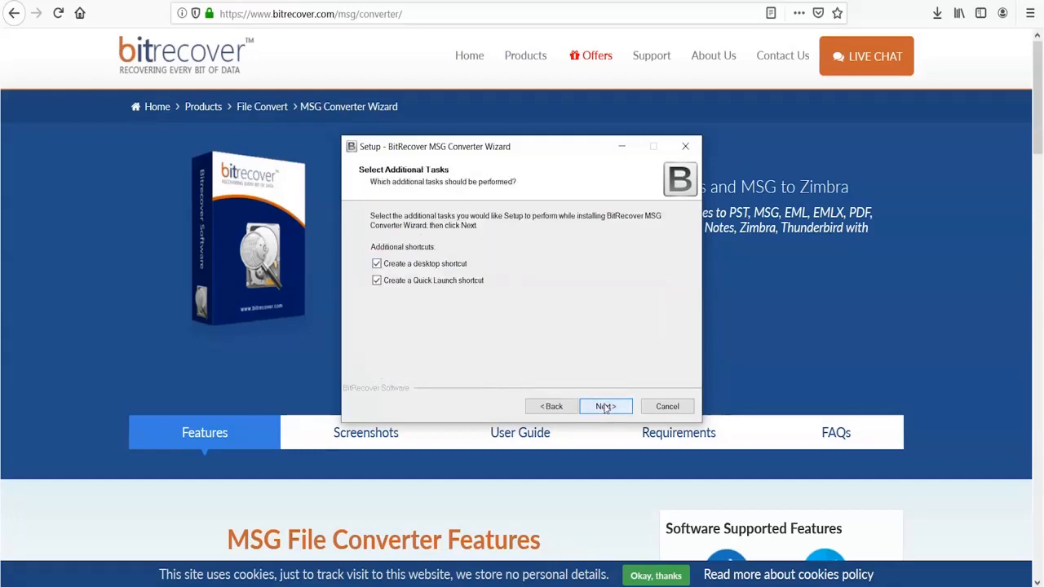
{"action": "left_click", "coordinate": [605, 406]}
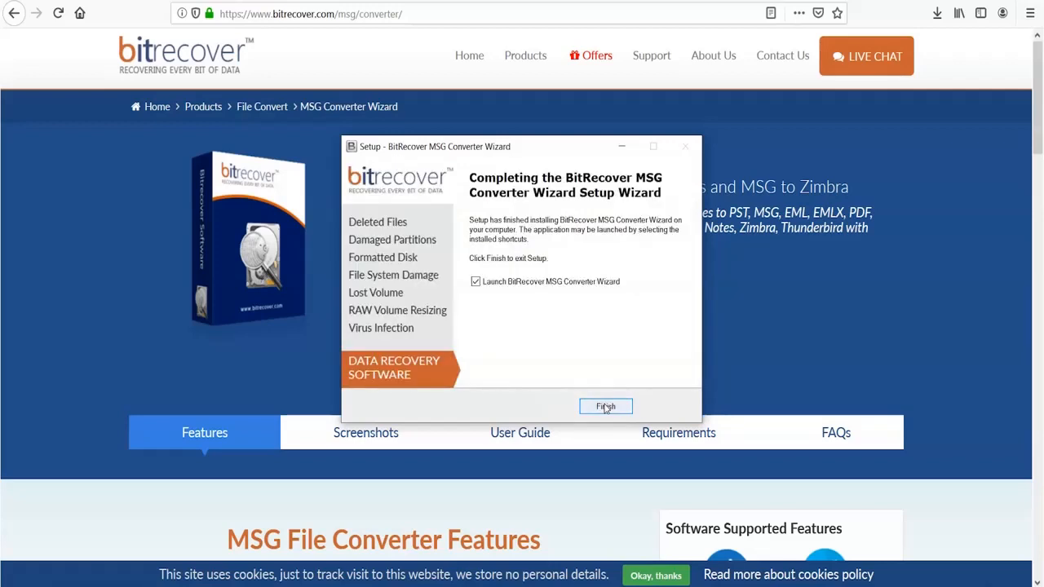
{"action": "left_click", "coordinate": [605, 406]}
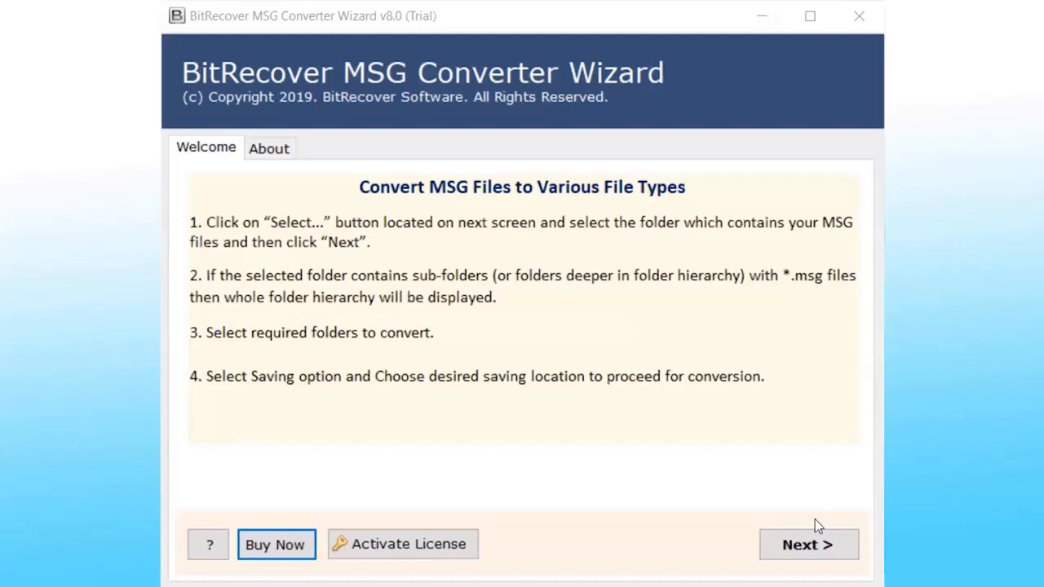
Leave the Welcome screen and start browsing for a folder of MSG files via Select Folders.
{"action": "left_click", "coordinate": [807, 545]}
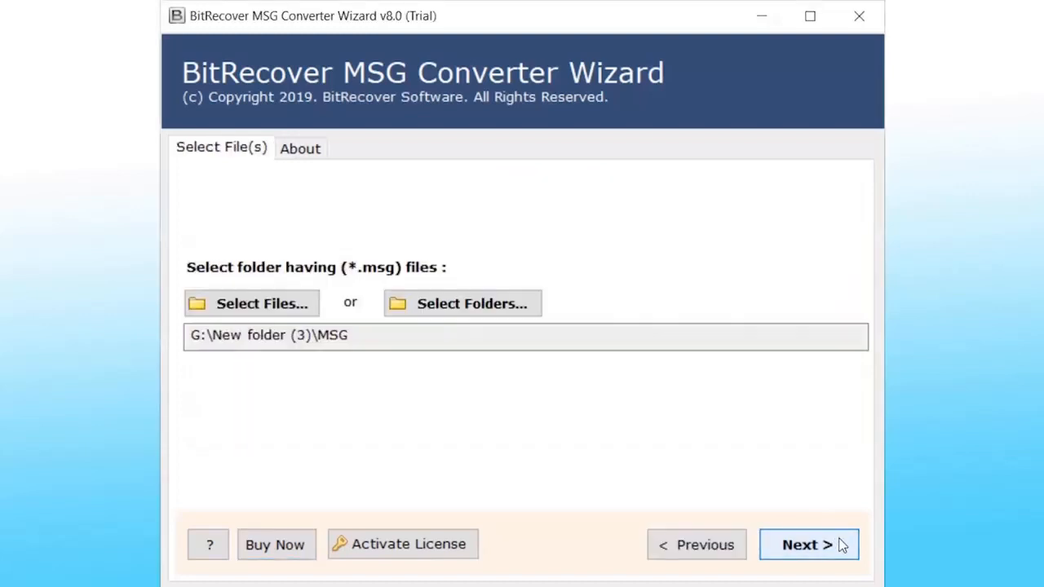
{"action": "mouse_move", "coordinate": [481, 401]}
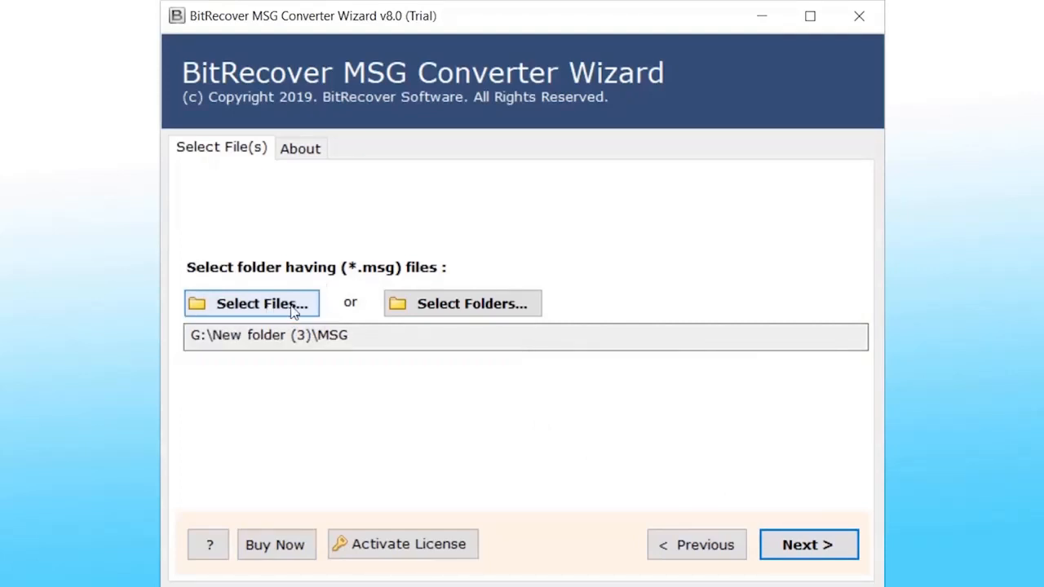
{"action": "mouse_move", "coordinate": [461, 304]}
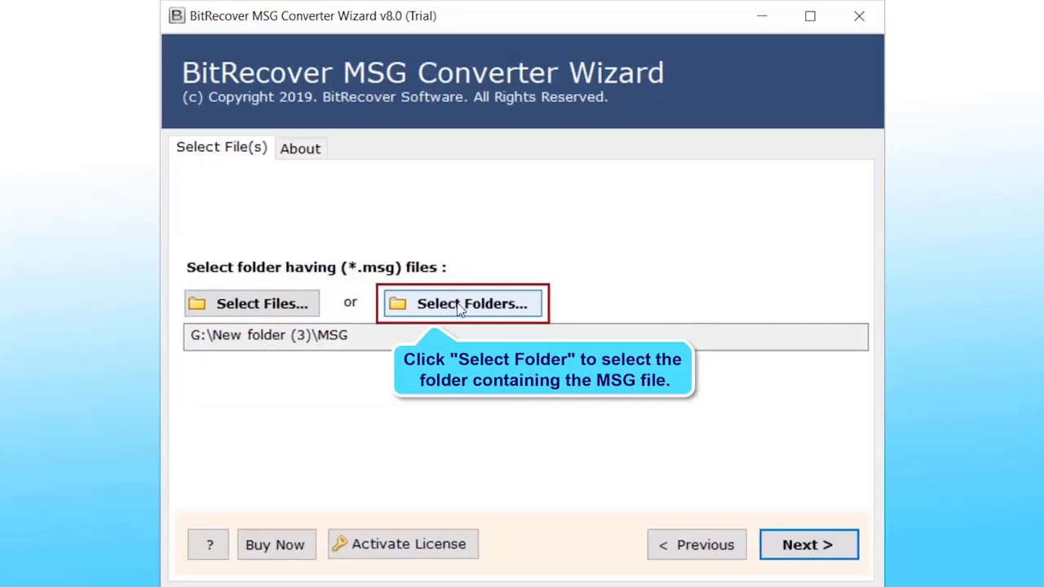
{"action": "left_click", "coordinate": [463, 304]}
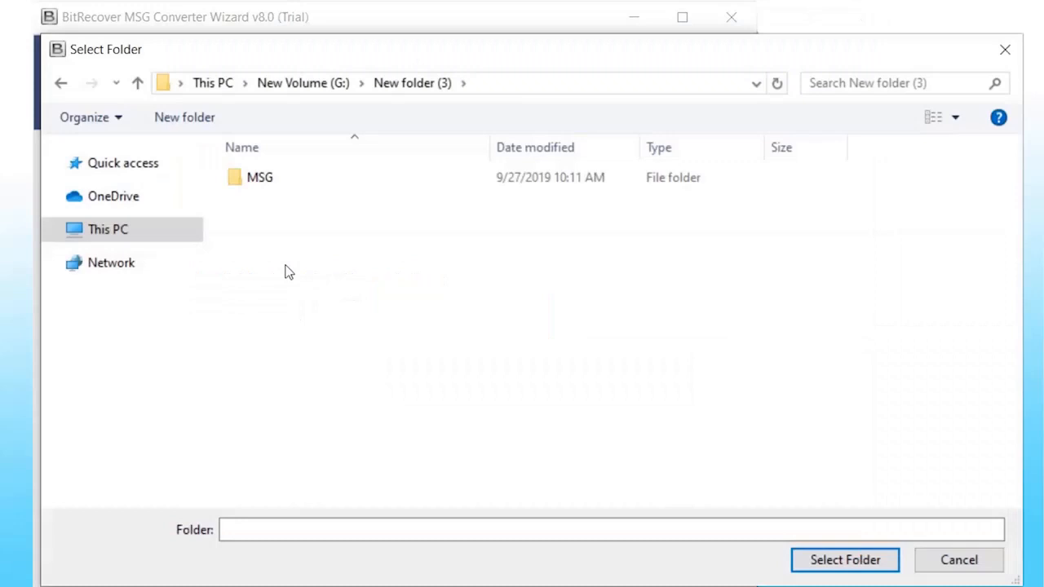
Load the MSG folder inside New folder (3) as the conversion source.
{"action": "left_click", "coordinate": [259, 176]}
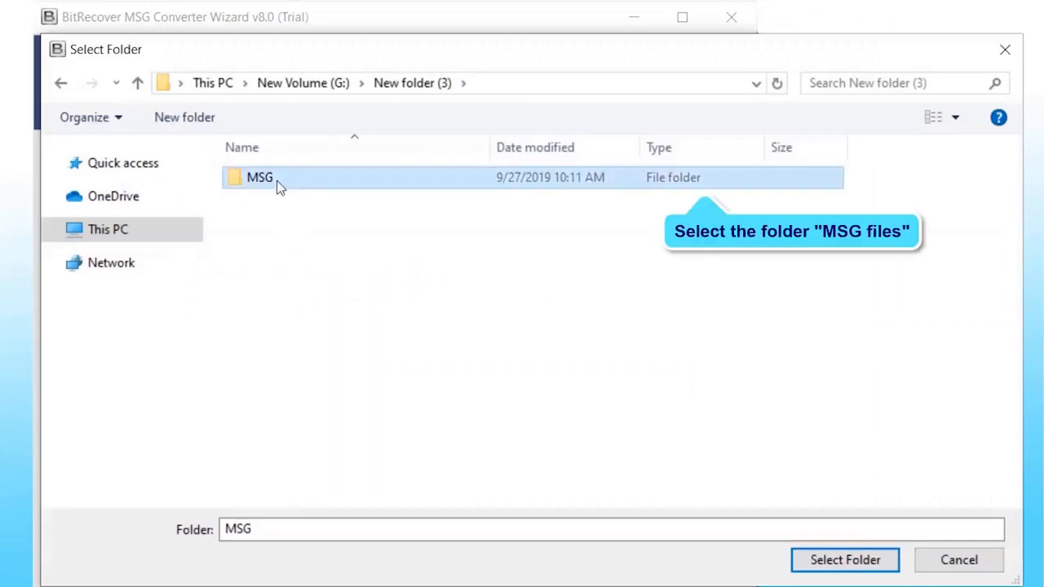
{"action": "mouse_move", "coordinate": [644, 411]}
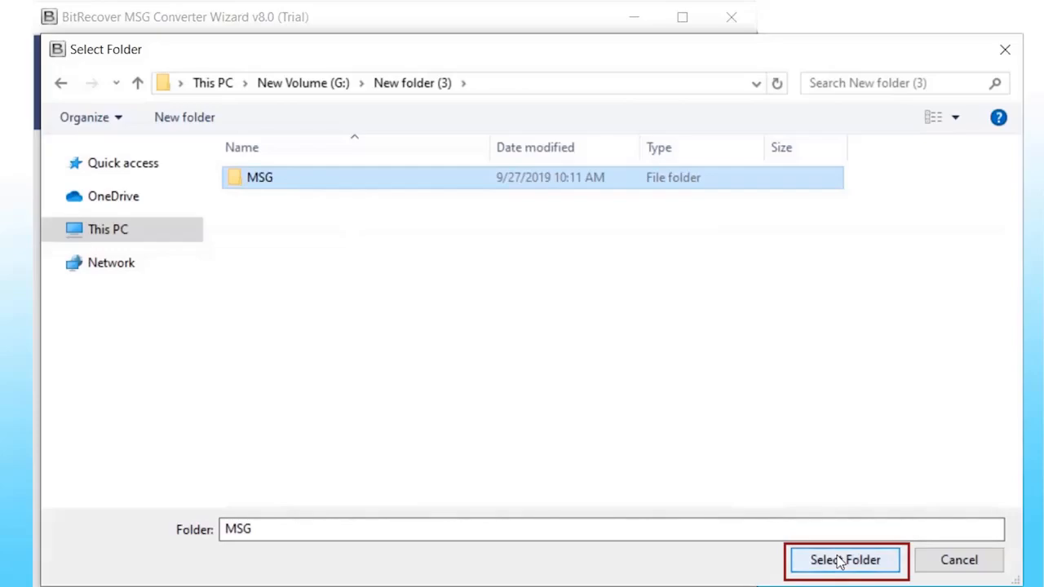
{"action": "left_click", "coordinate": [845, 559]}
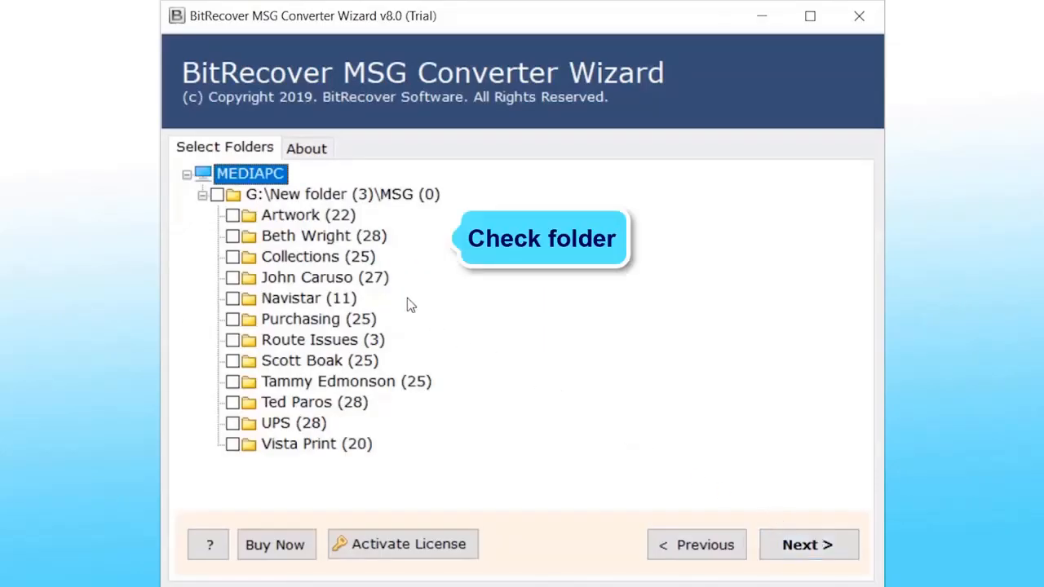
Check G:\New folder (3)\MSG with all subfolders and continue to the saving options.
{"action": "left_click", "coordinate": [219, 194]}
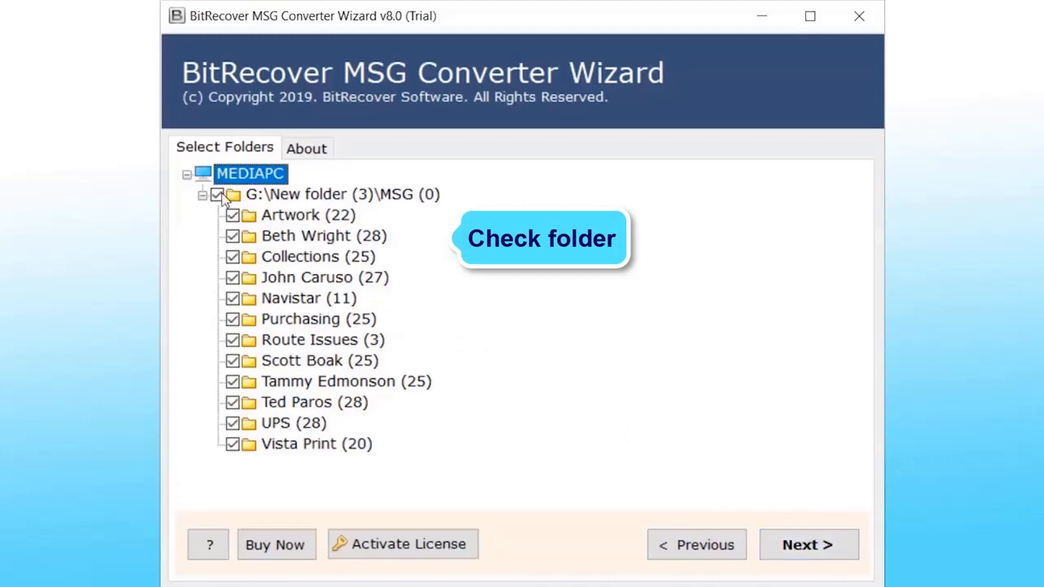
{"action": "left_click", "coordinate": [219, 194]}
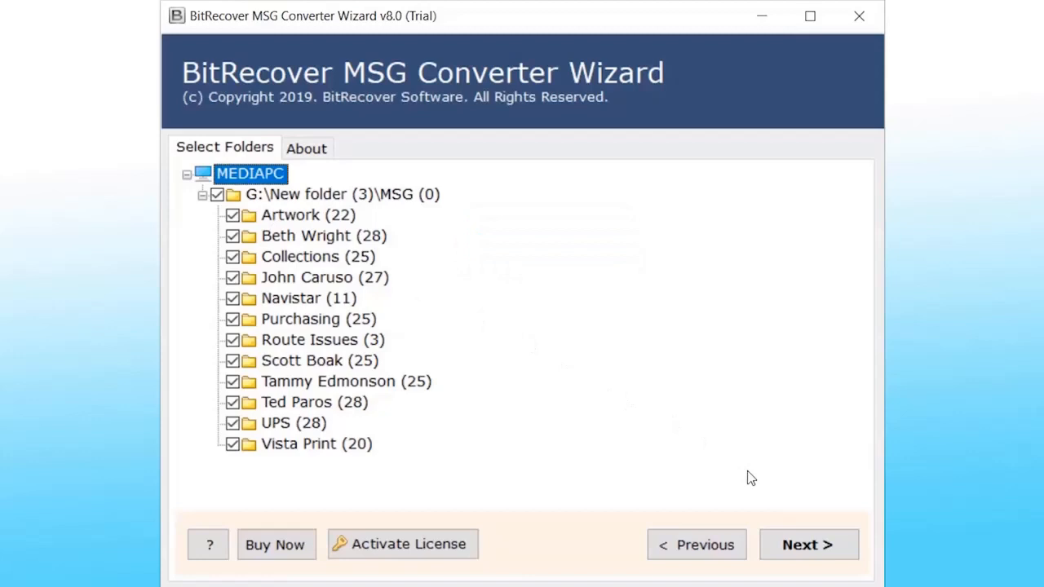
{"action": "left_click", "coordinate": [807, 545]}
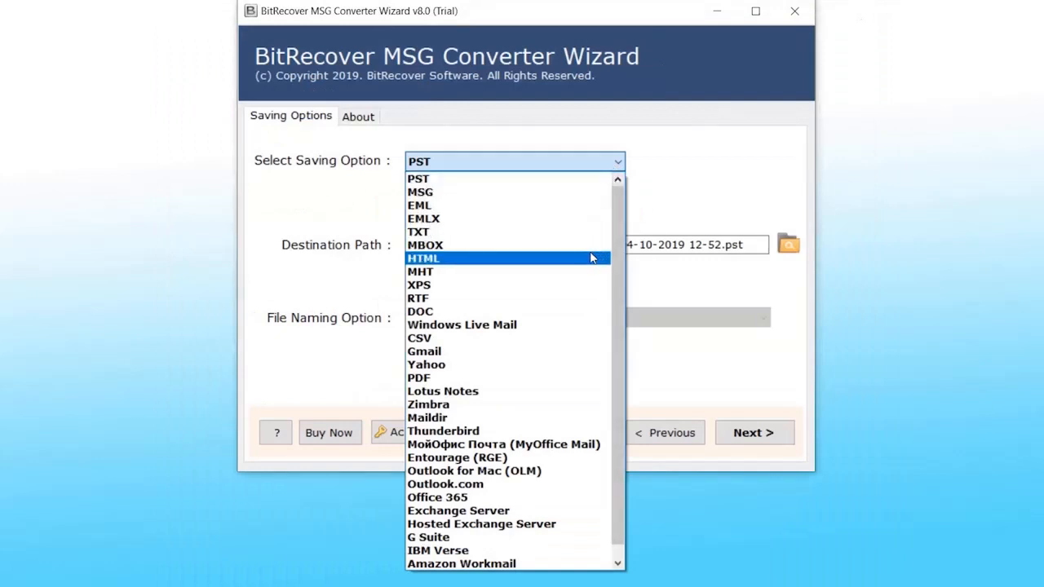
{"action": "mouse_move", "coordinate": [424, 351]}
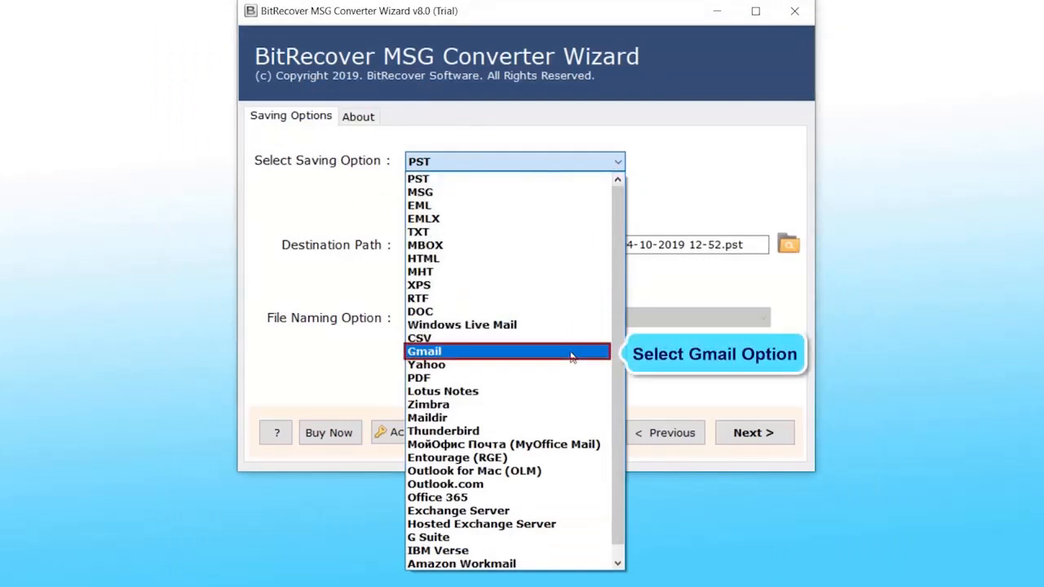
{"action": "left_click", "coordinate": [424, 351]}
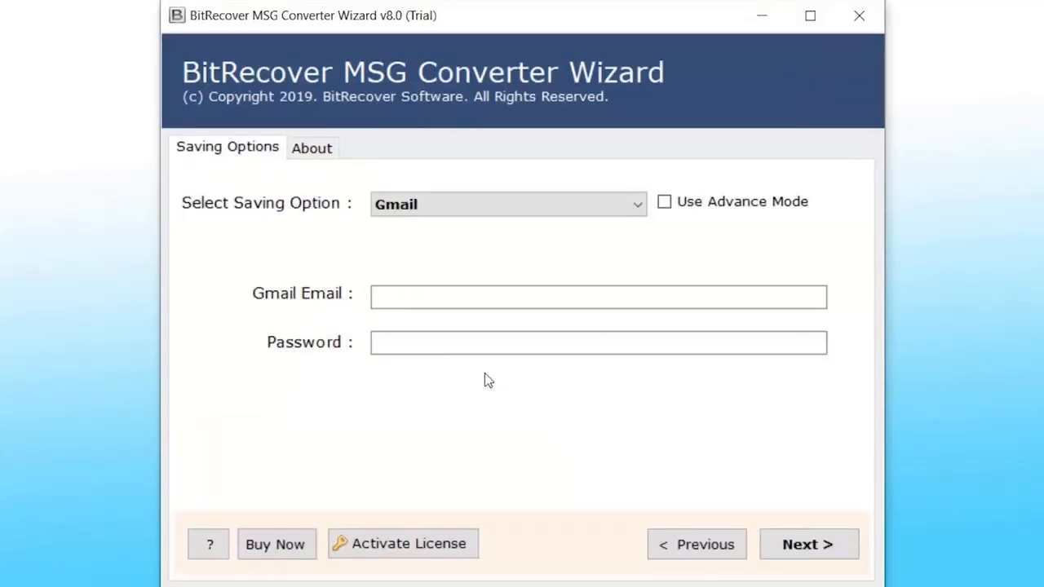
{"action": "left_click", "coordinate": [597, 297]}
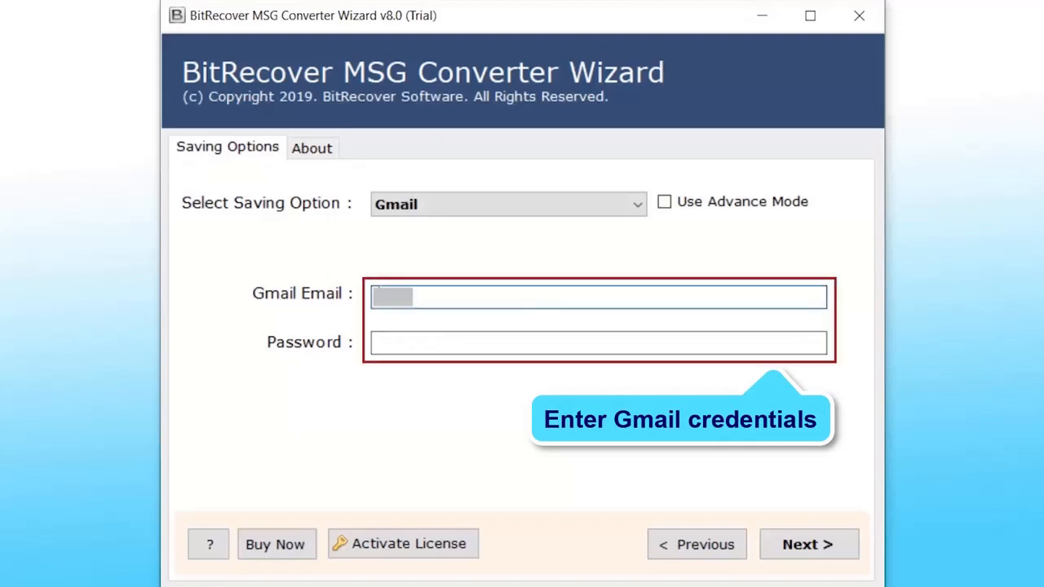
{"action": "type", "text": "@gmail.com"}
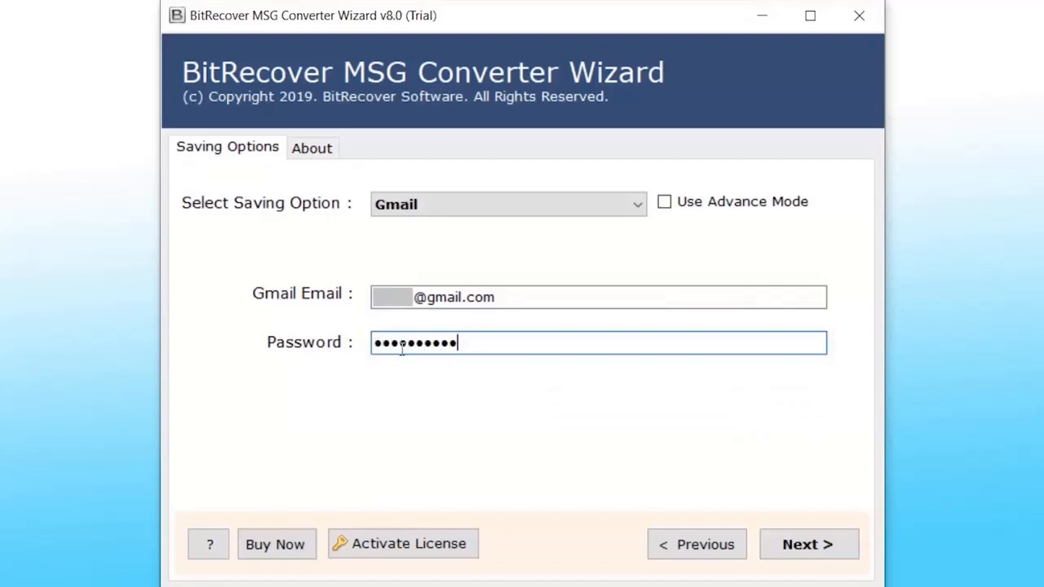
{"action": "left_click", "coordinate": [807, 545]}
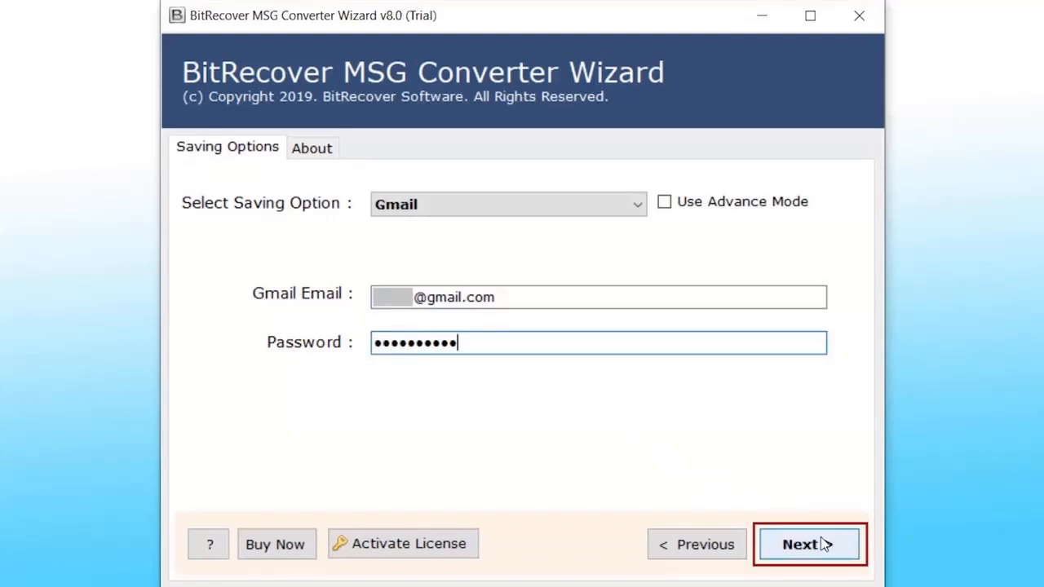
{"action": "left_click", "coordinate": [807, 544]}
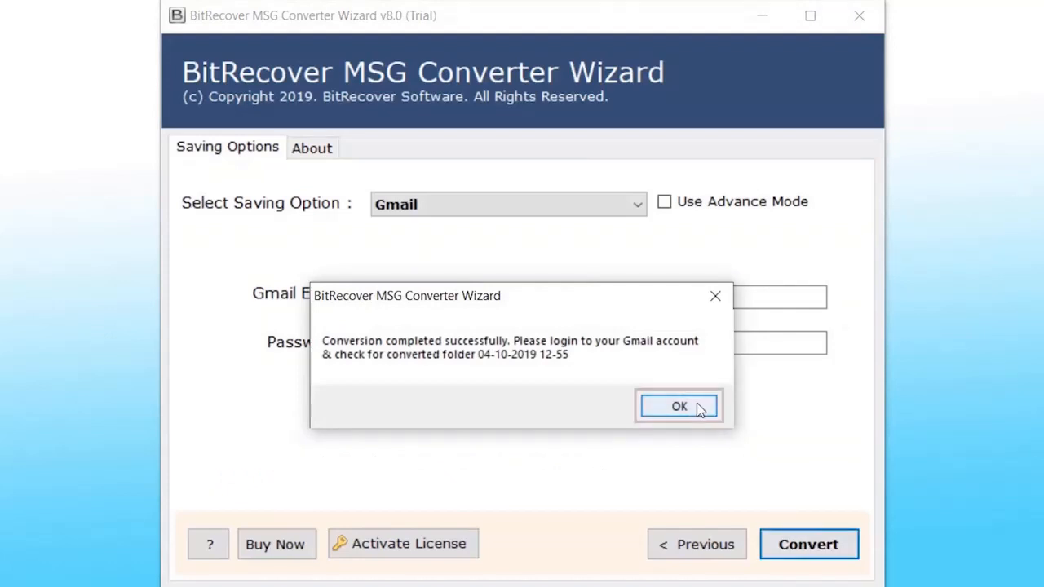
Dismiss the Conversion completed message and the trial edition limit notice.
{"action": "left_click", "coordinate": [678, 406]}
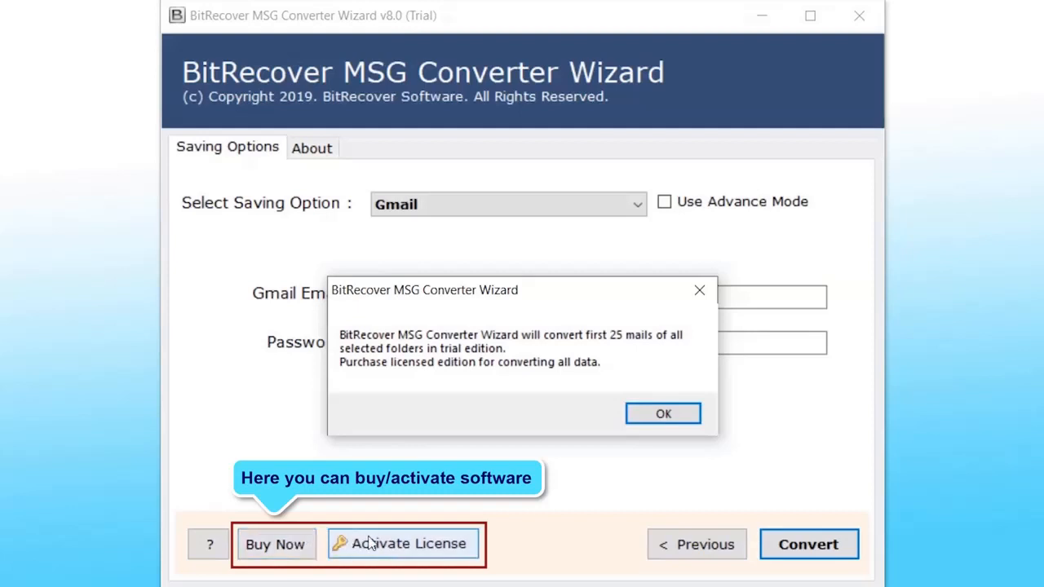
{"action": "mouse_move", "coordinate": [405, 545]}
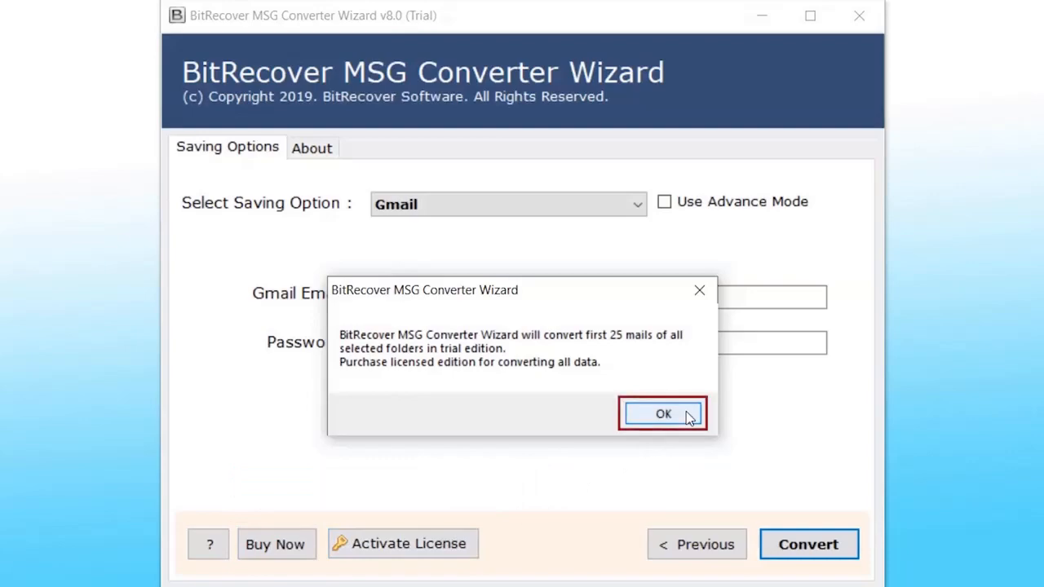
{"action": "left_click", "coordinate": [662, 414]}
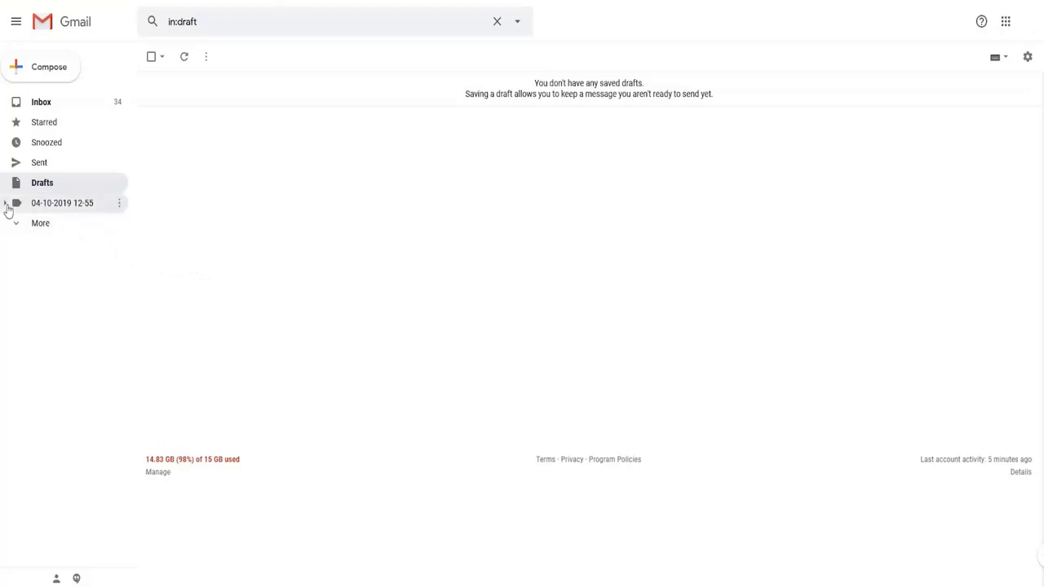
{"action": "left_click", "coordinate": [6, 202]}
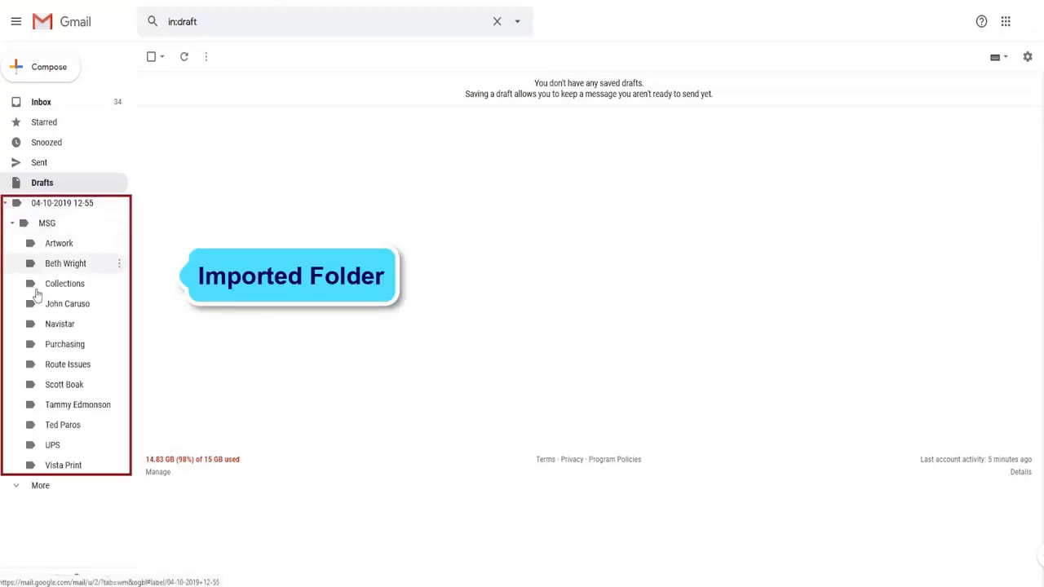
{"action": "mouse_move", "coordinate": [49, 465]}
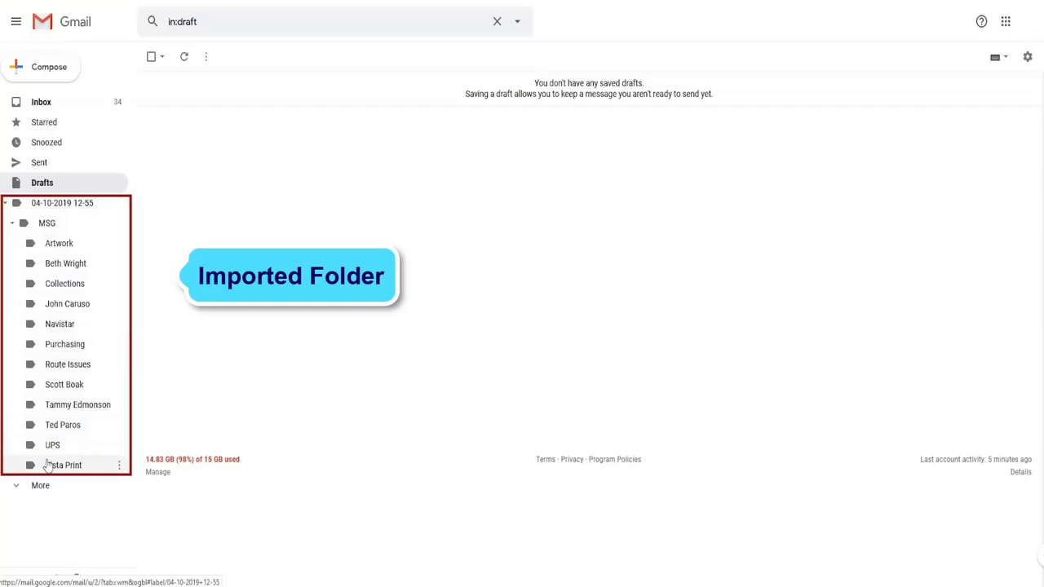
{"action": "mouse_move", "coordinate": [66, 342]}
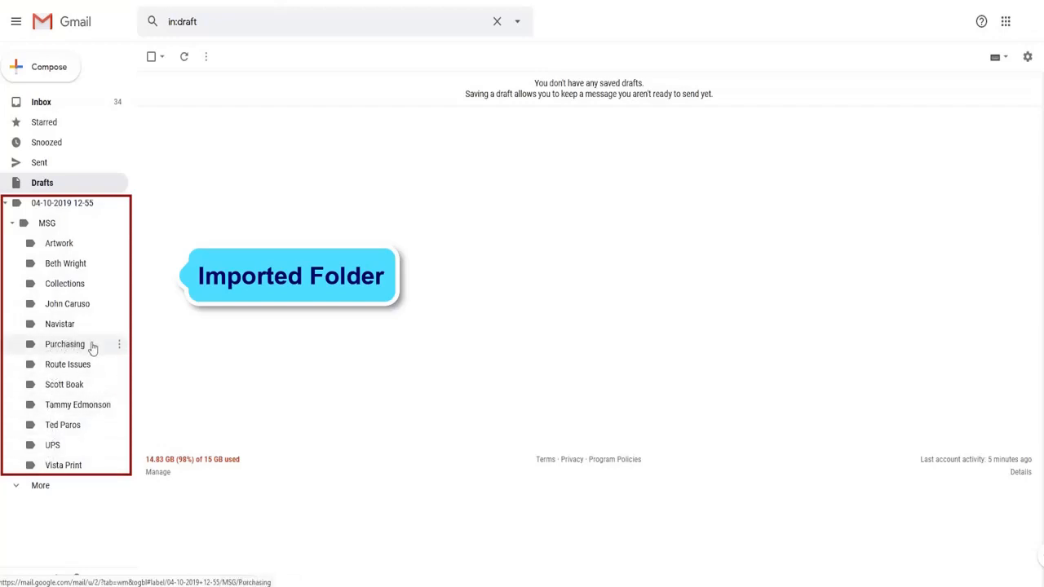
{"action": "left_click", "coordinate": [65, 342]}
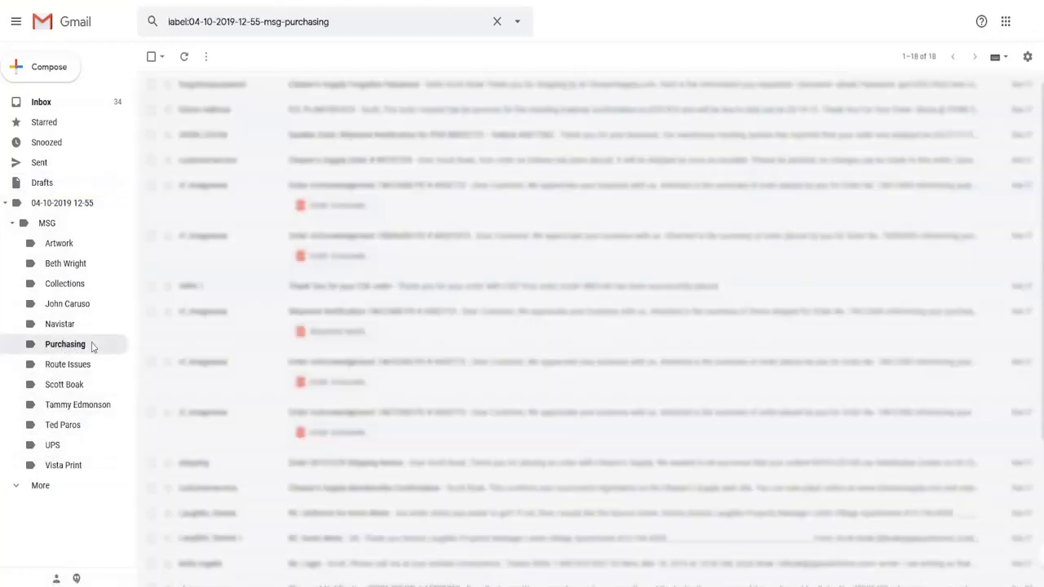